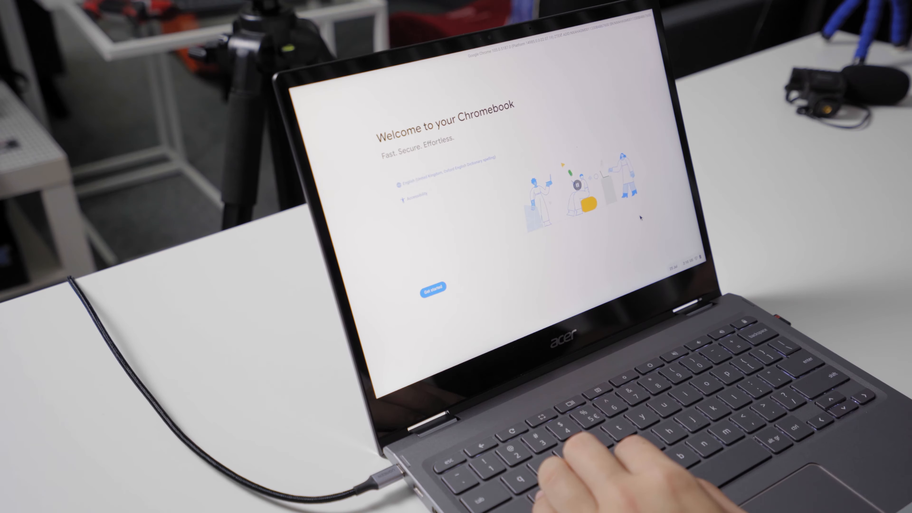
Start Chromebook setup for personal use and accept the Google and Google Play terms
click(432, 286)
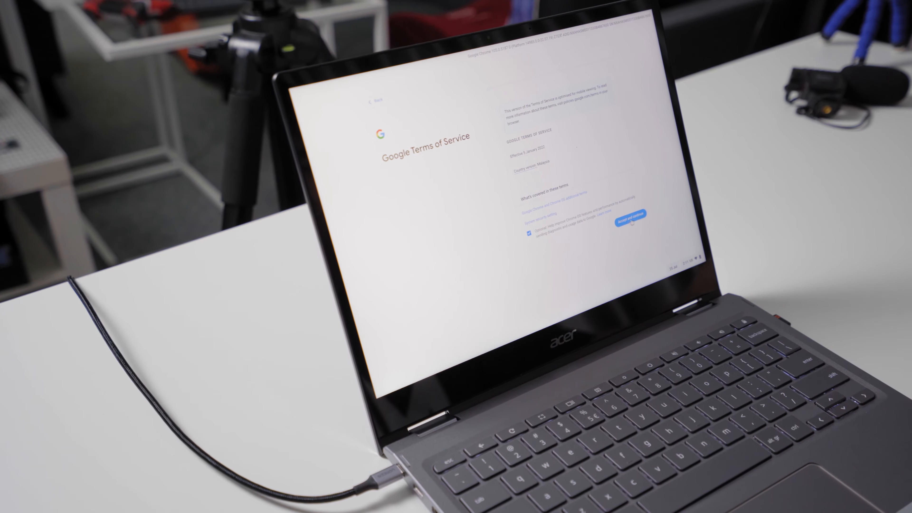
click(627, 223)
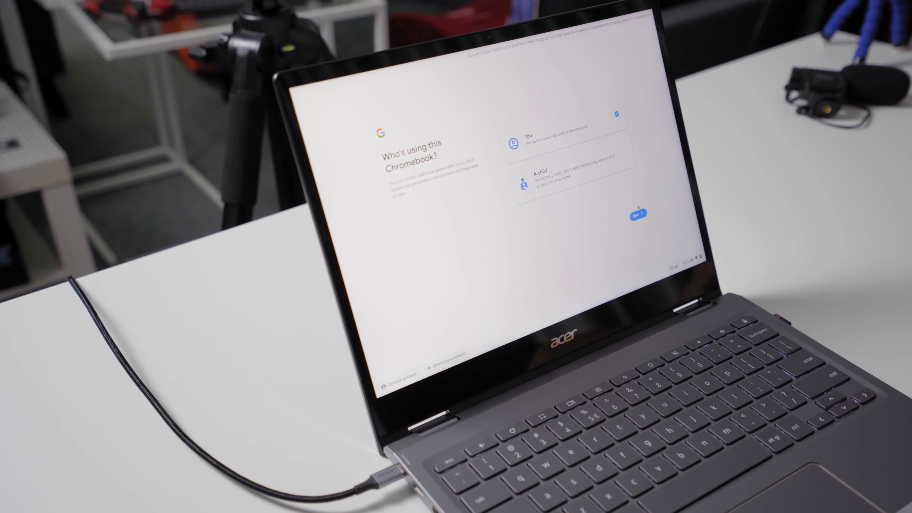
click(635, 215)
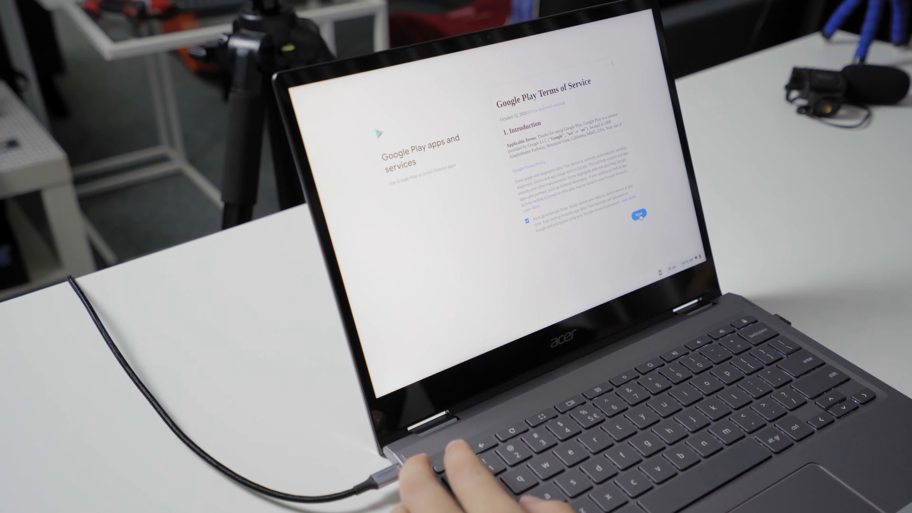
scroll(down, 3)
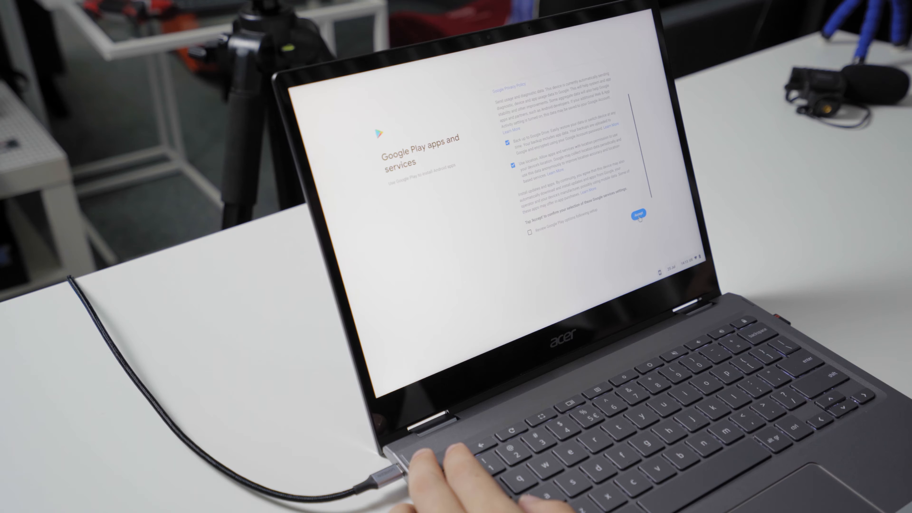
click(637, 213)
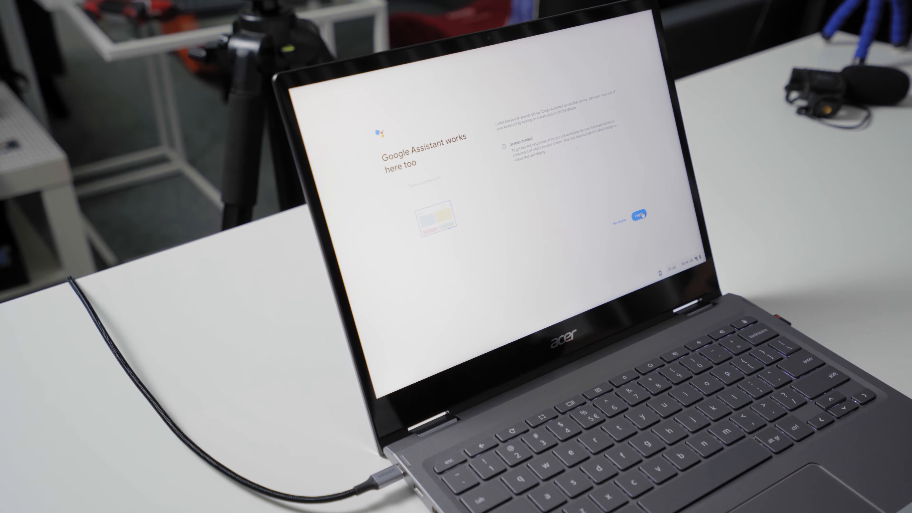
Skip Google Assistant, keep the display theme and reach the desktop with apps installing
click(616, 223)
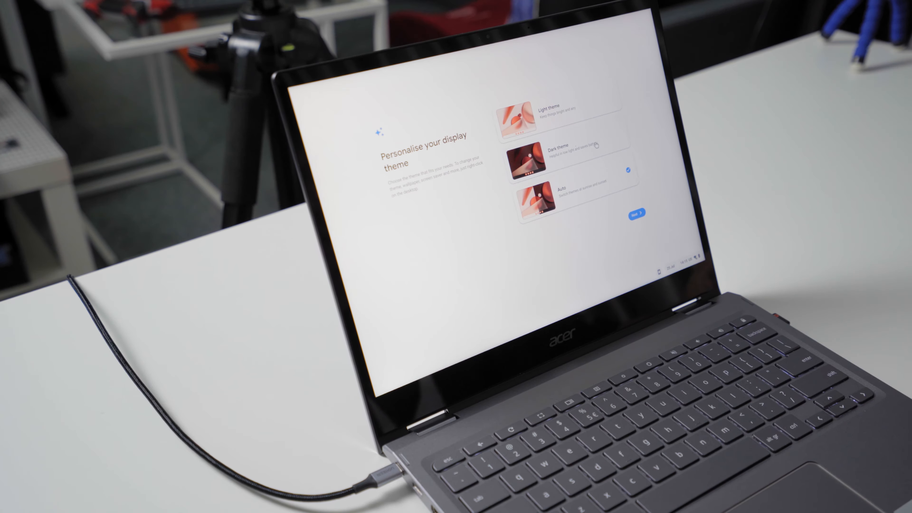
click(636, 212)
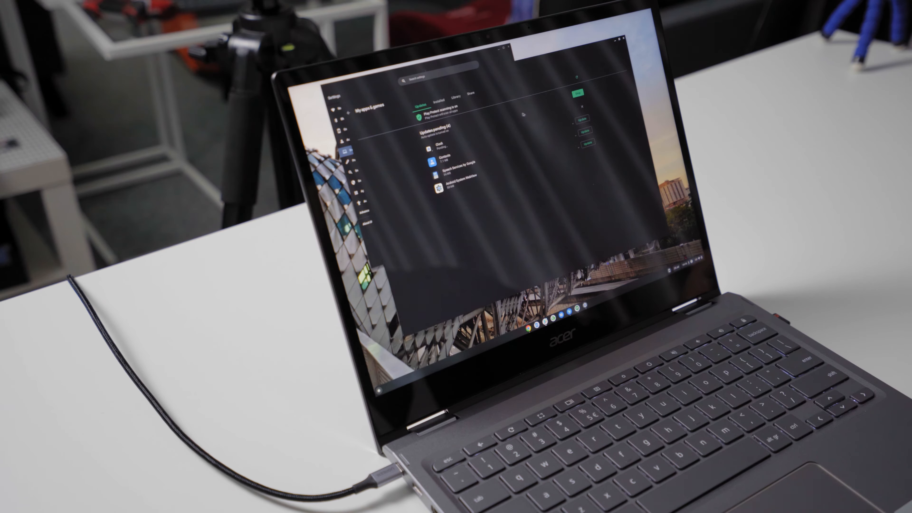
click(453, 96)
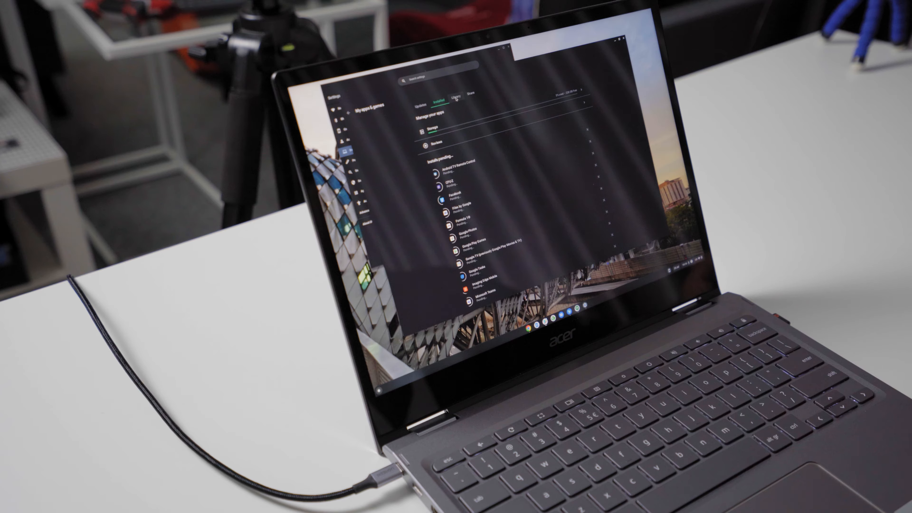
scroll(down, 3)
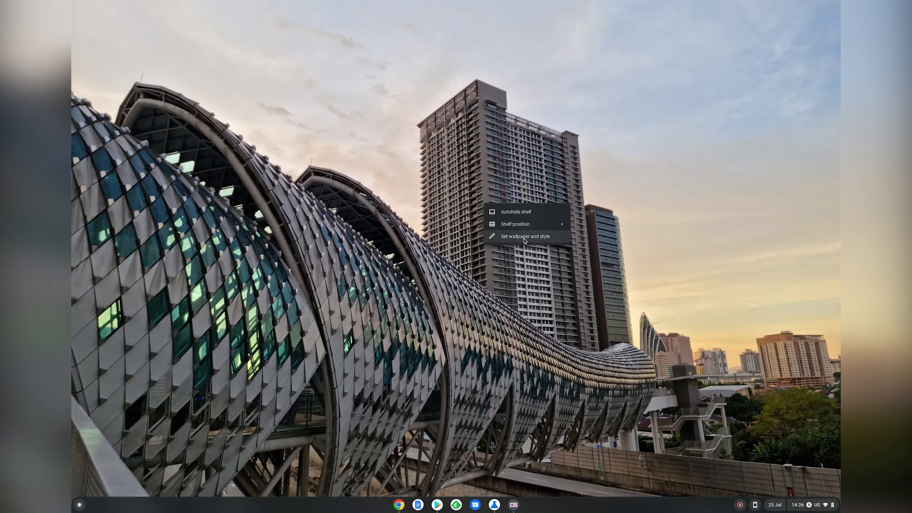
Try the light theme, revert to dark, view the screensaver settings and return to wallpaper
click(524, 236)
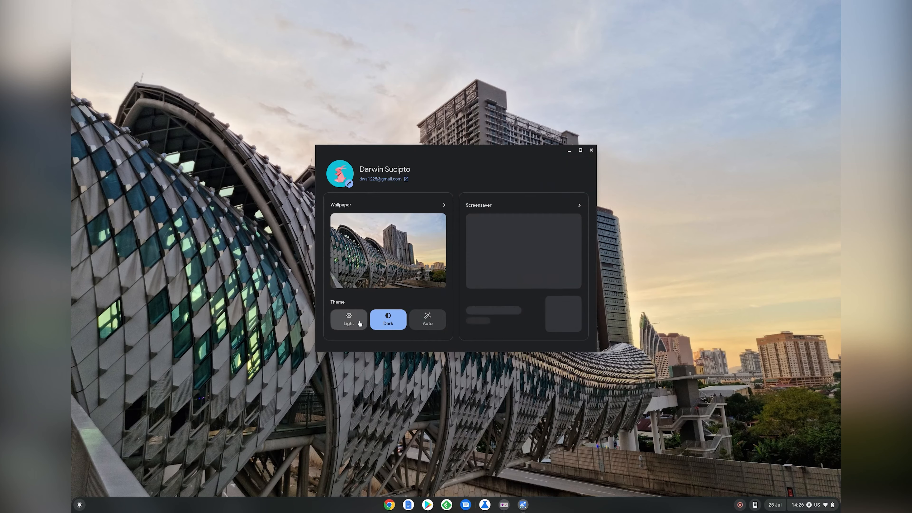
click(427, 319)
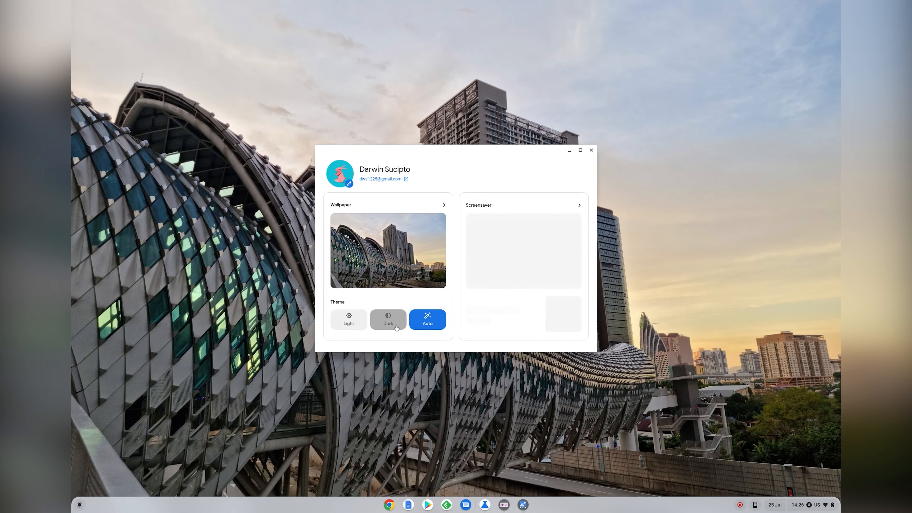
click(388, 320)
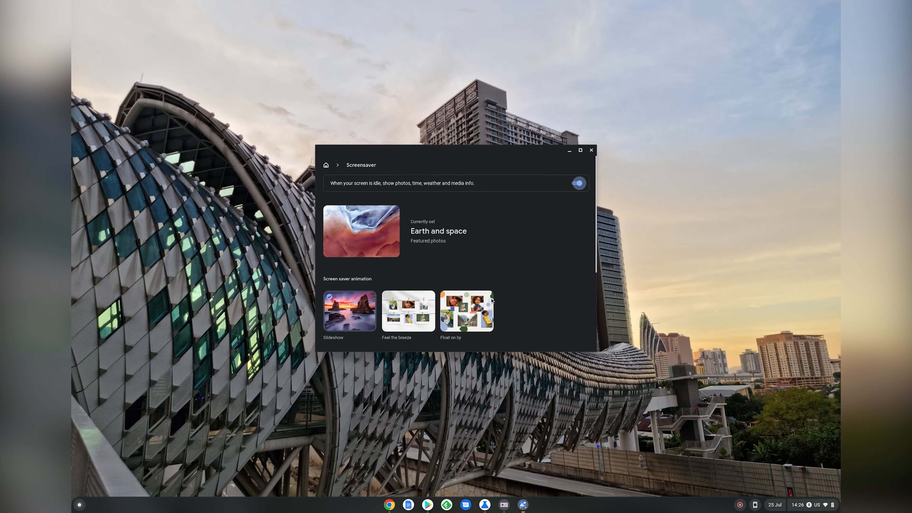
click(577, 183)
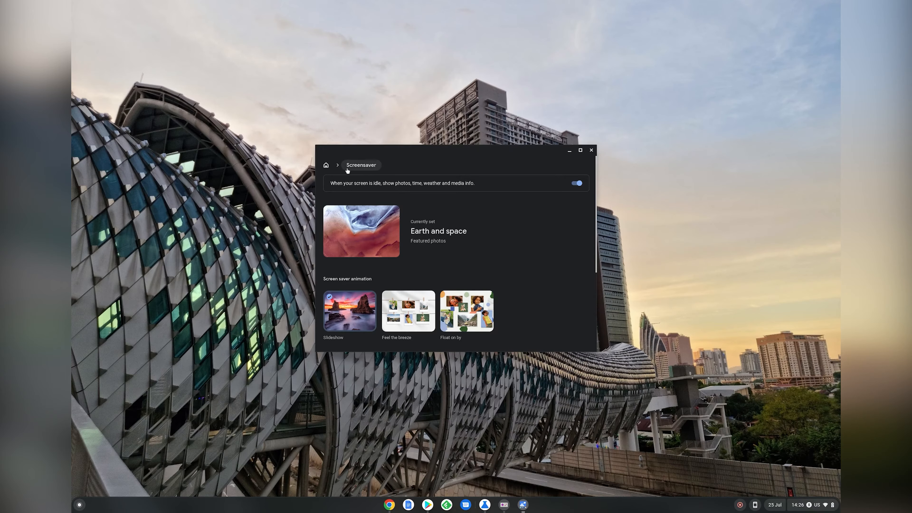
click(326, 166)
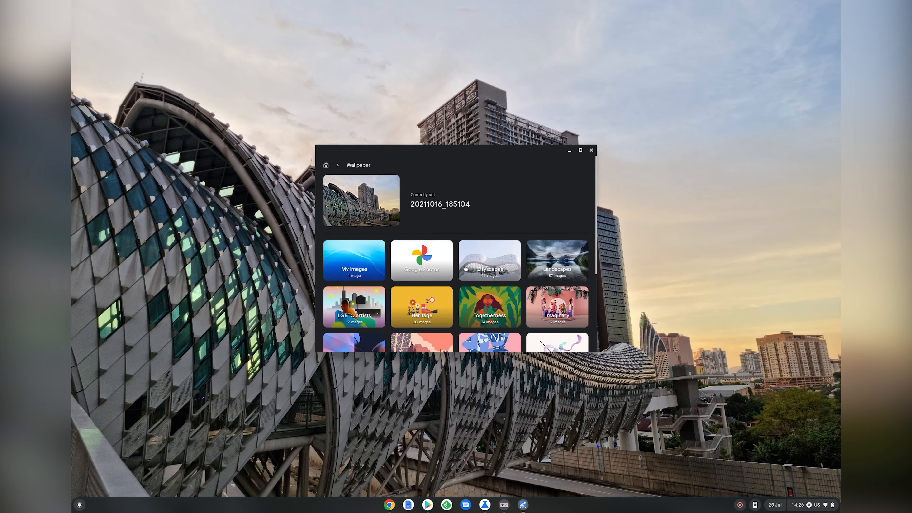
Apply the golden beach Landscapes photo, then the blue default from My Images
click(556, 259)
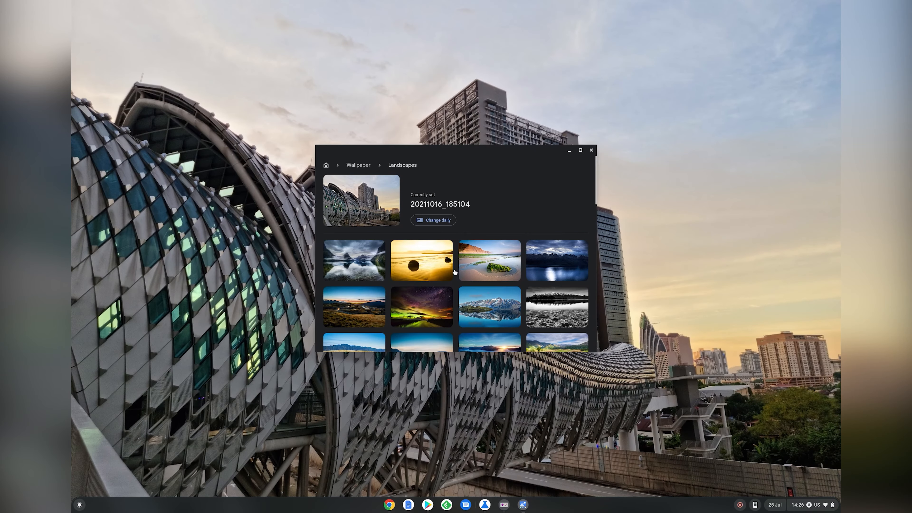
click(421, 260)
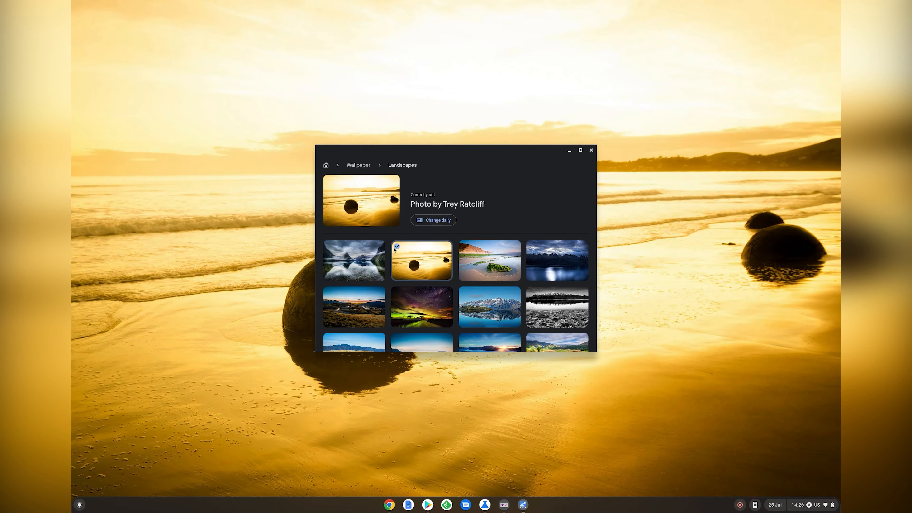
click(358, 165)
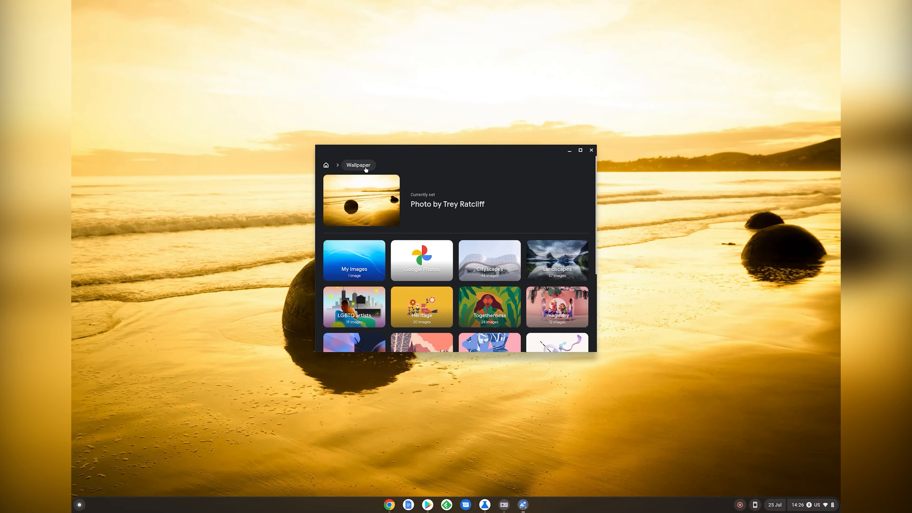
click(354, 260)
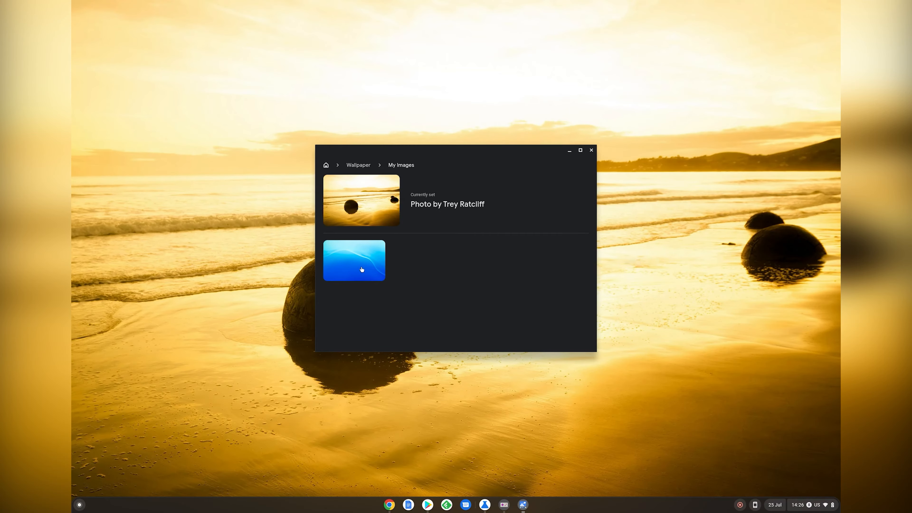
click(354, 260)
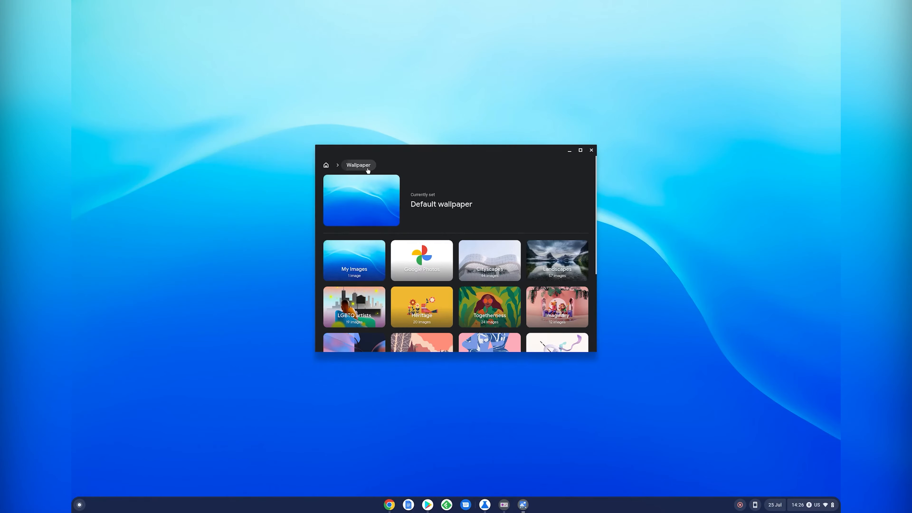
scroll(down, 3)
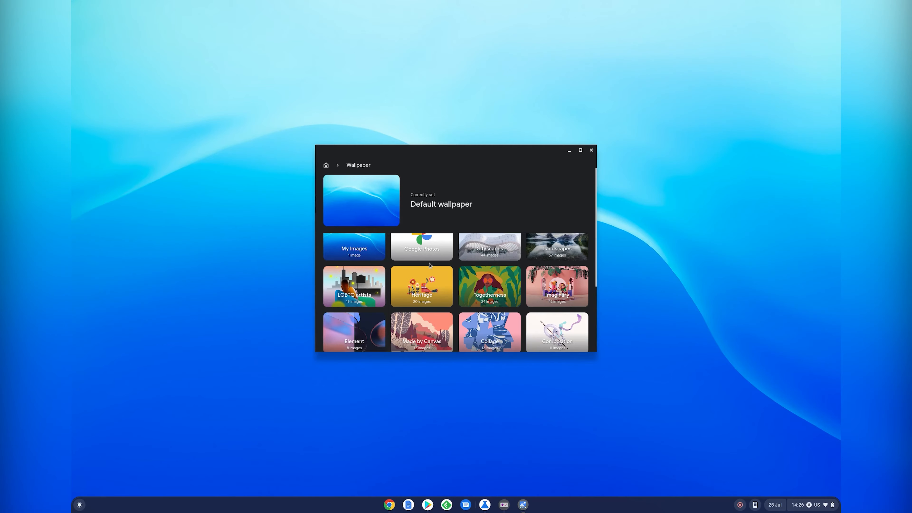
click(421, 246)
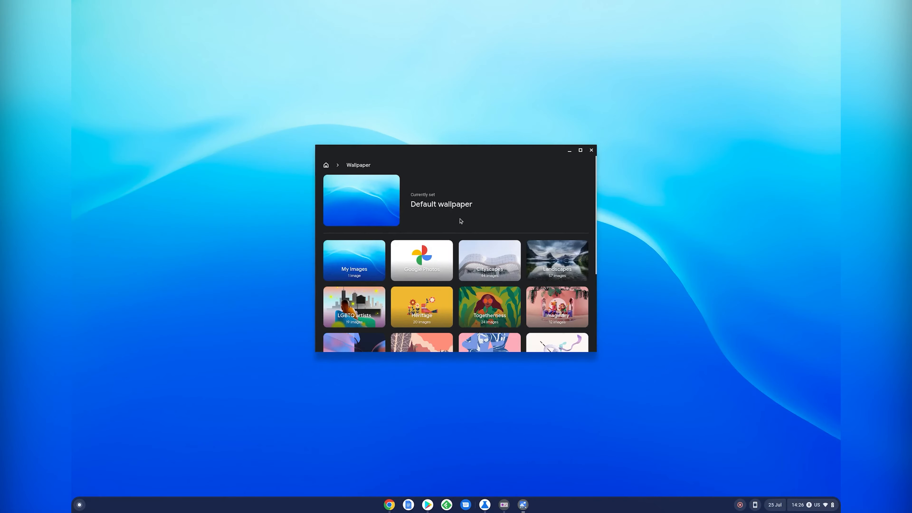
From Cityscapes apply the Getty Museum photo, then the Walt Disney Concert Hall wallpaper
click(489, 260)
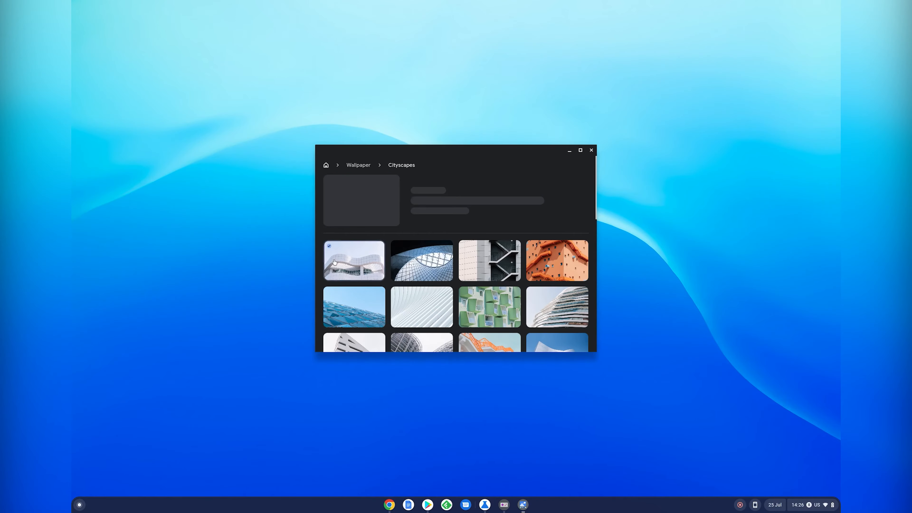
click(353, 259)
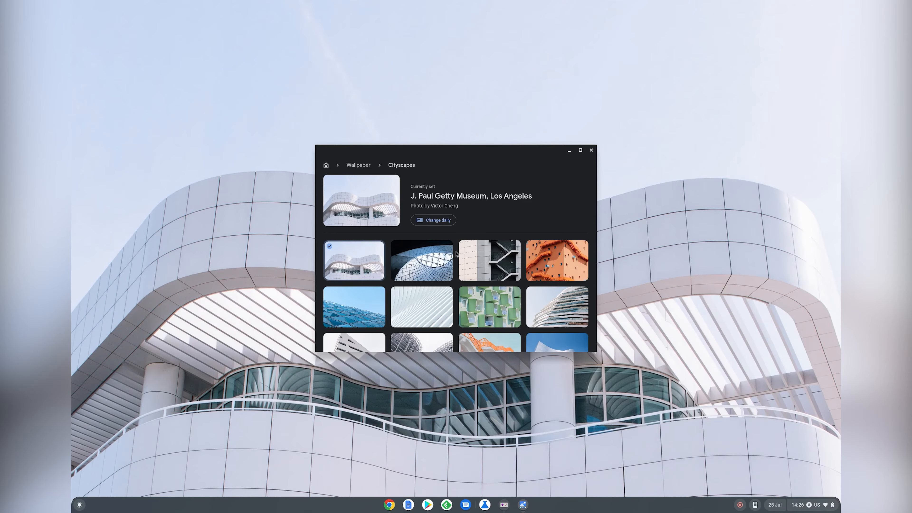
click(555, 303)
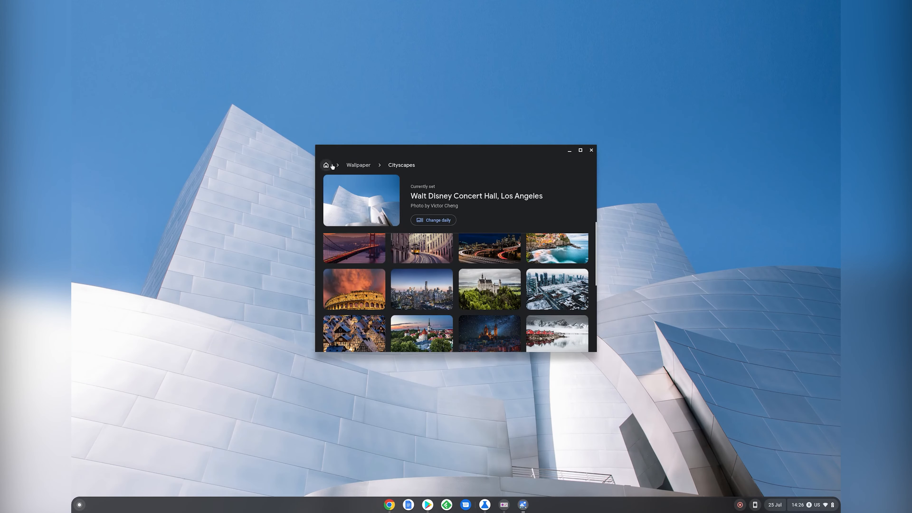
click(358, 165)
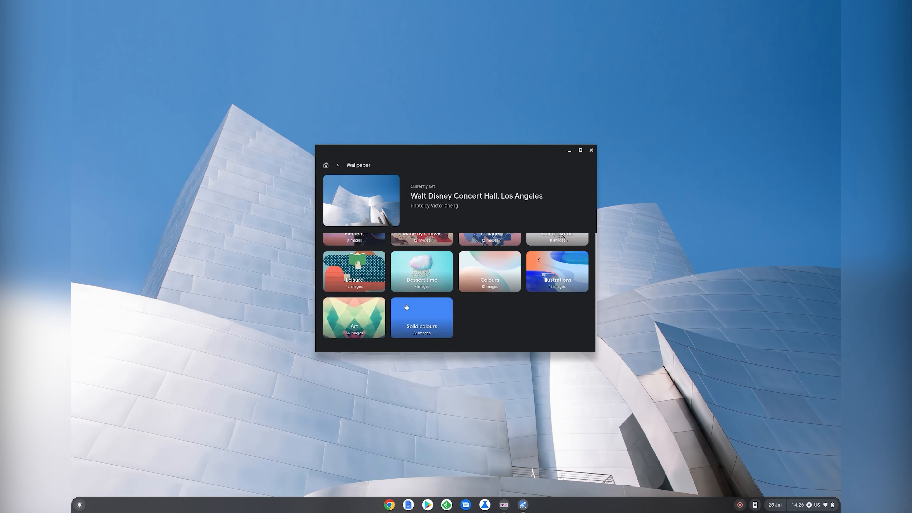